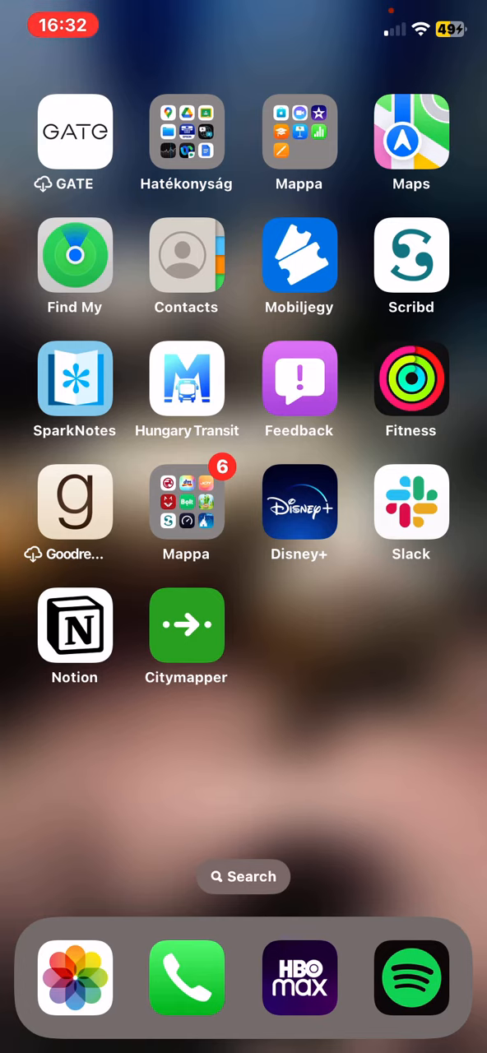
Launch the Citymapper app from the iOS Home Screen
left_click(186, 625)
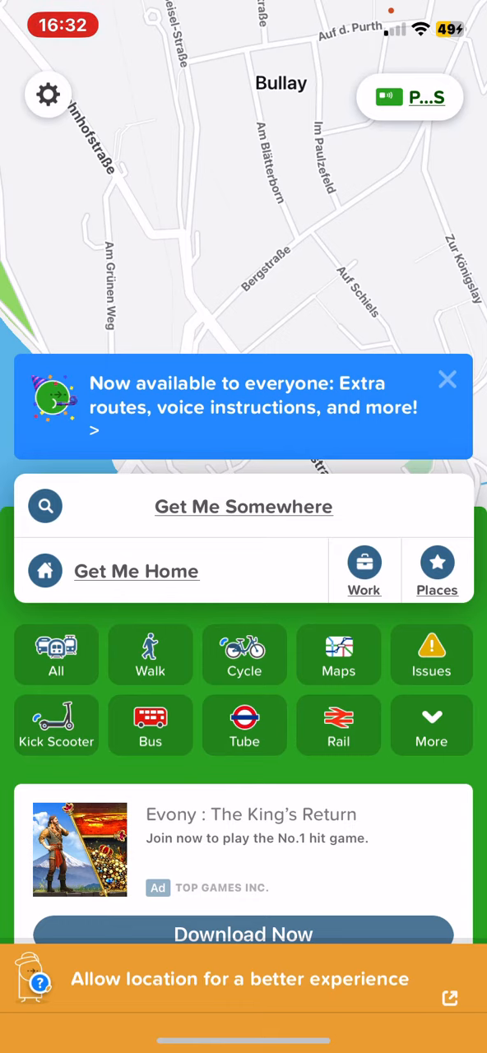
Open App Settings and go to the Account page
left_click(47, 94)
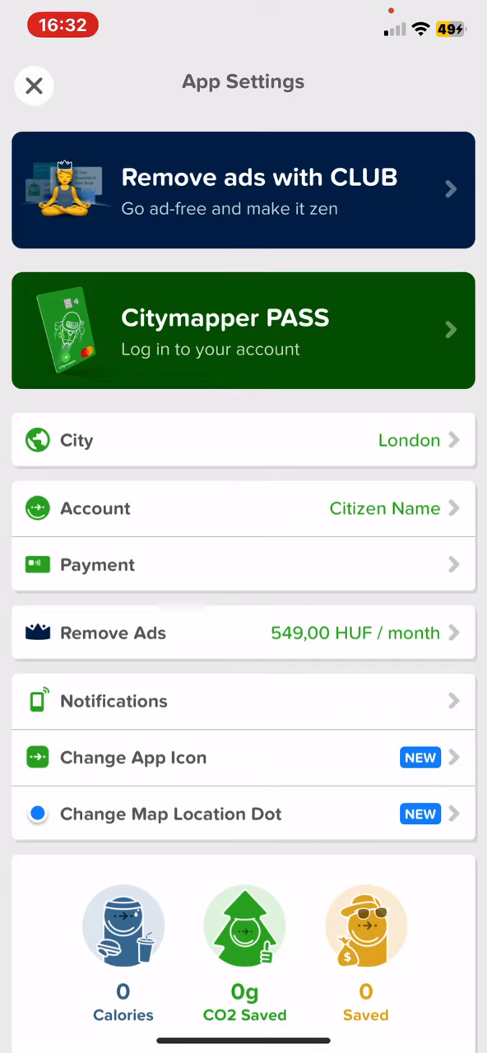
left_click(244, 508)
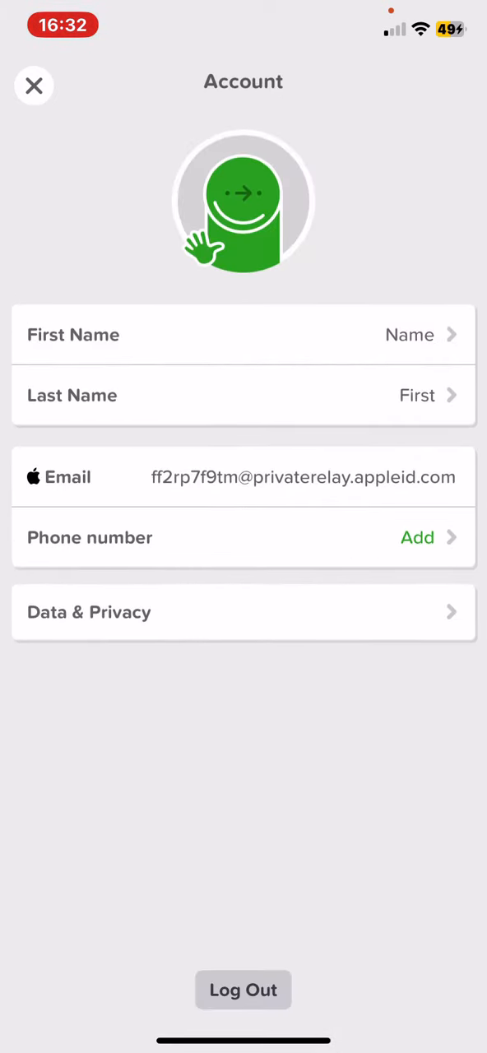
Start adding a phone number and switch the country code from +44 to Australia (+61)
left_click(418, 537)
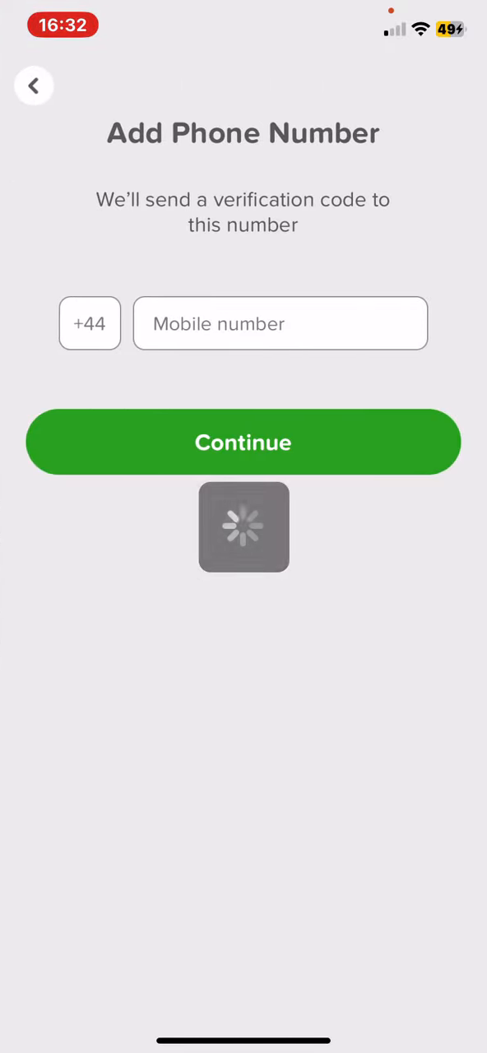
left_click(89, 323)
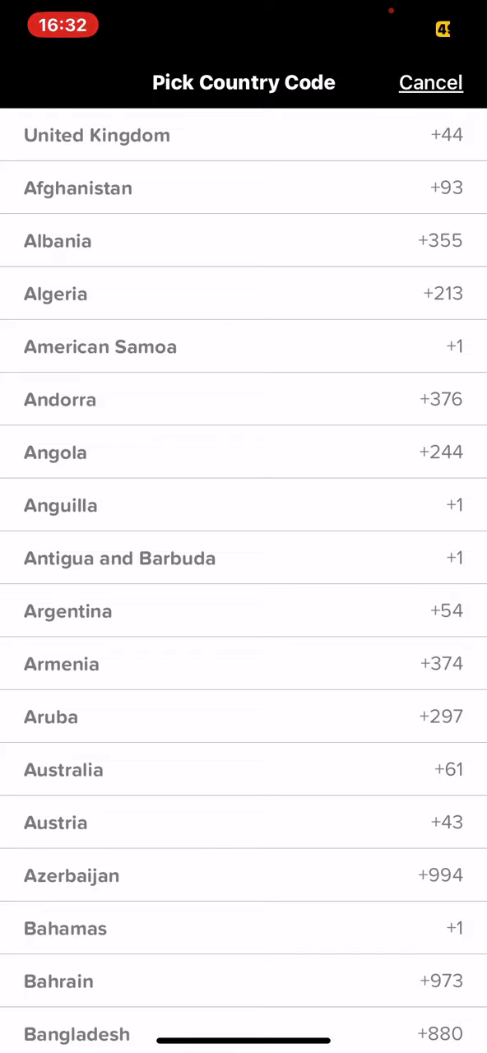
left_click(63, 769)
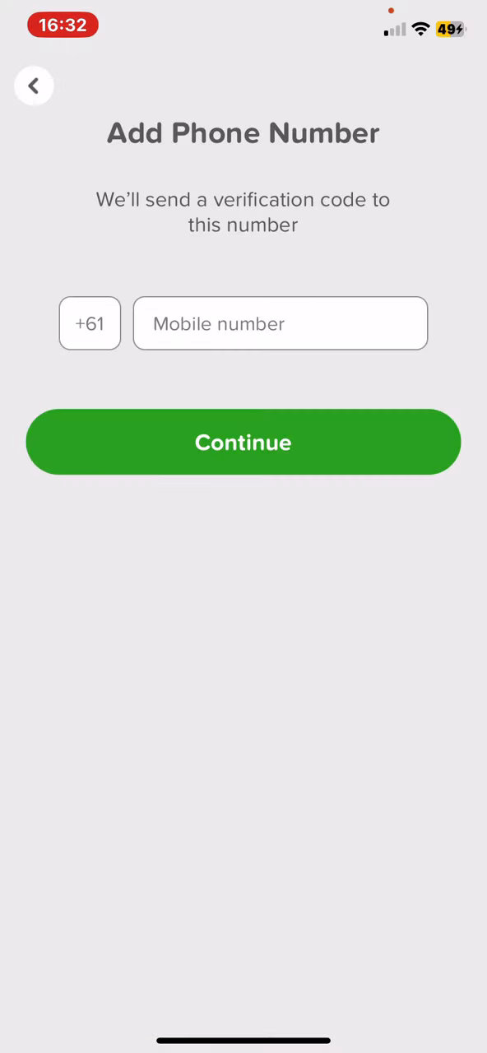
Focus the Mobile number field, then go back to the Account page without saving
left_click(280, 324)
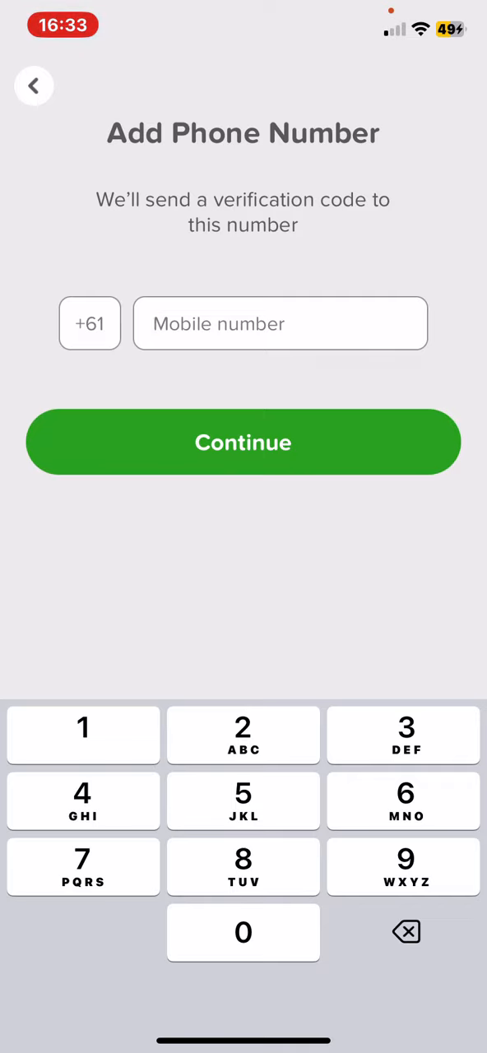
left_click(34, 85)
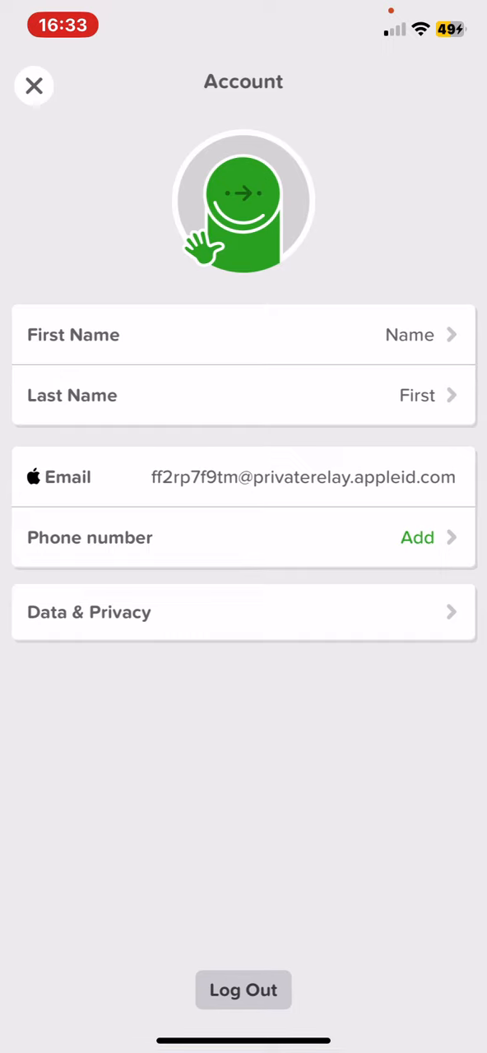